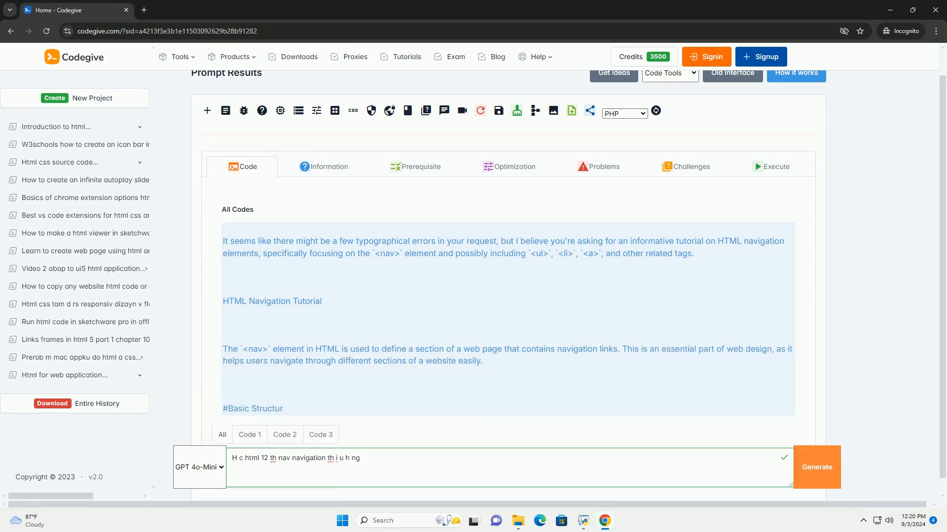
scroll("down", 3)
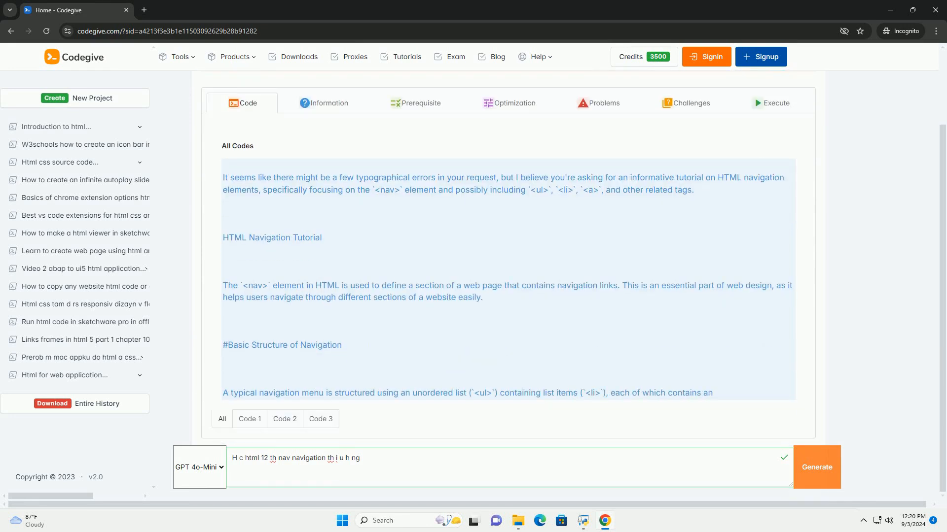
scroll("down", 3)
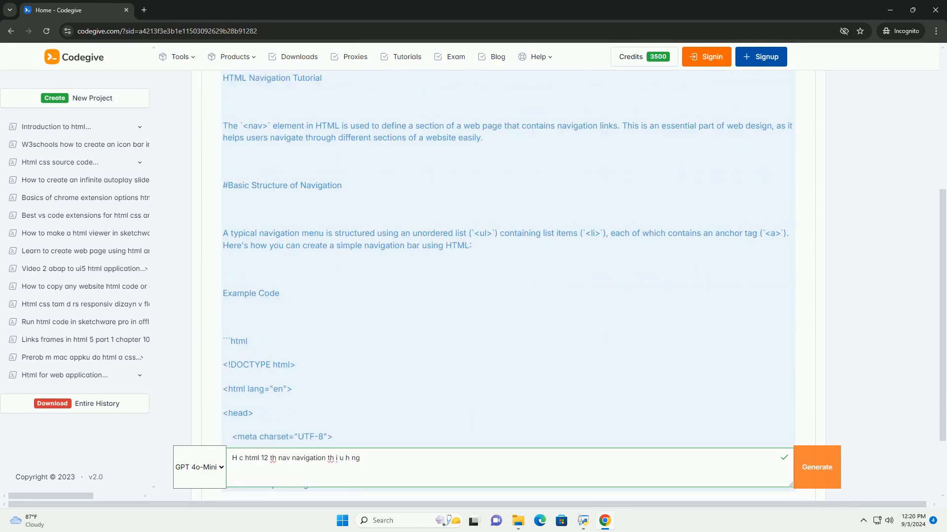
scroll("down", 3)
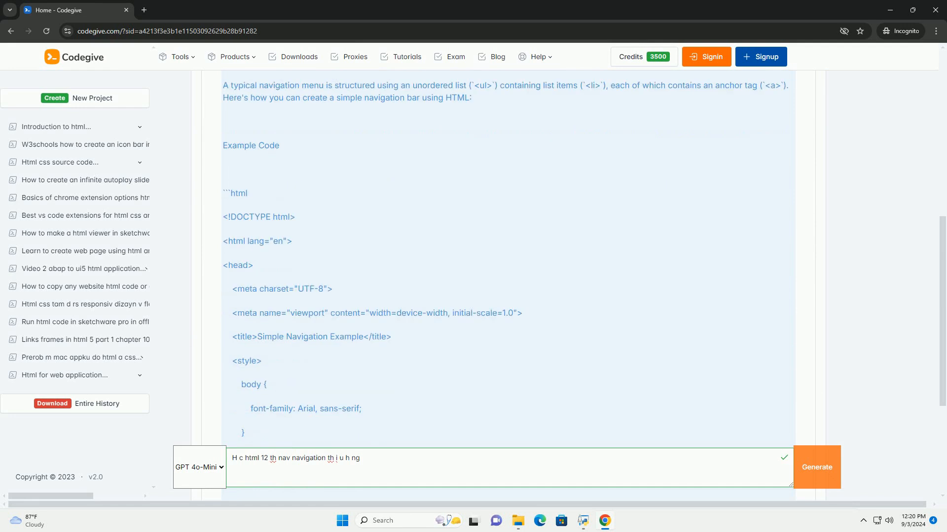
scroll("down", 3)
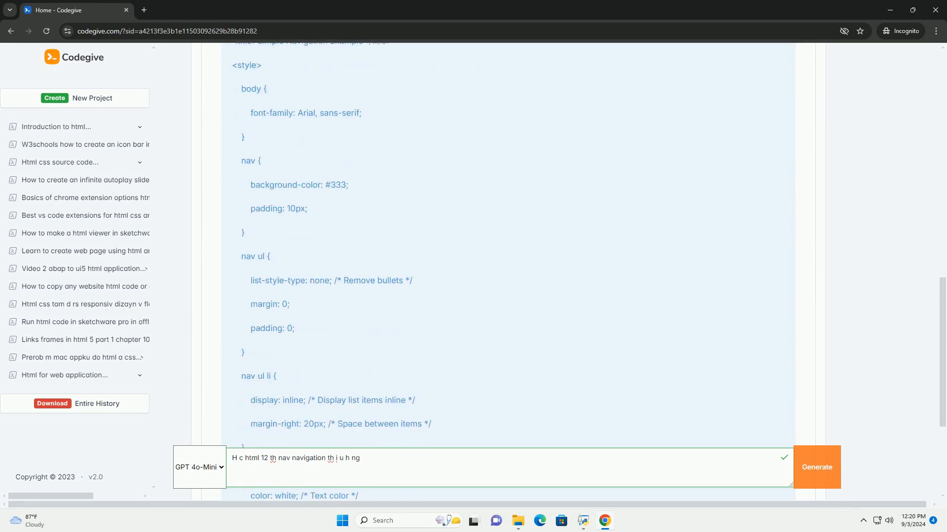
scroll("down", 3)
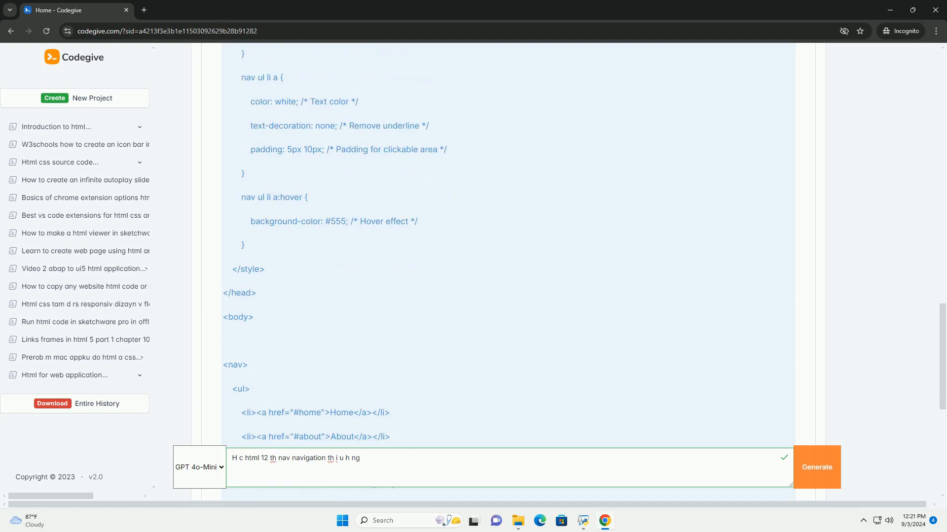
scroll("down", 3)
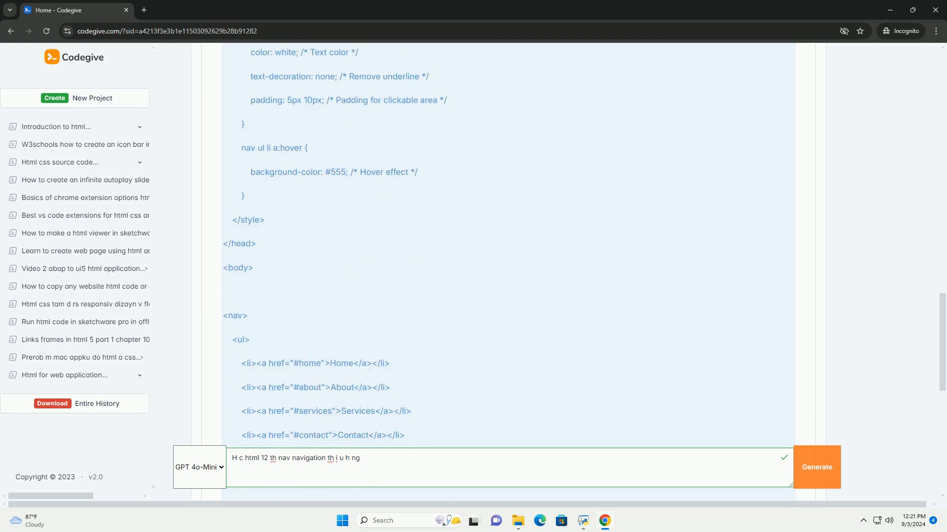
scroll("down", 3)
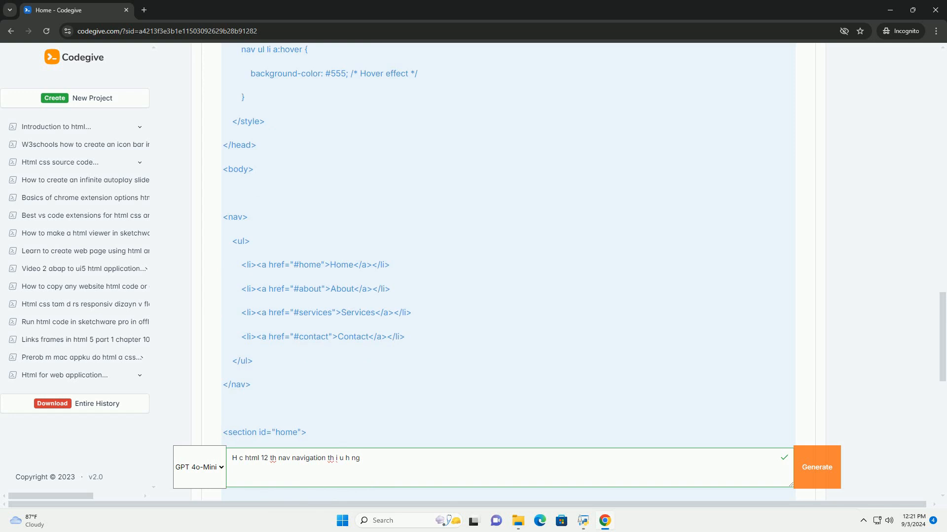
scroll("down", 3)
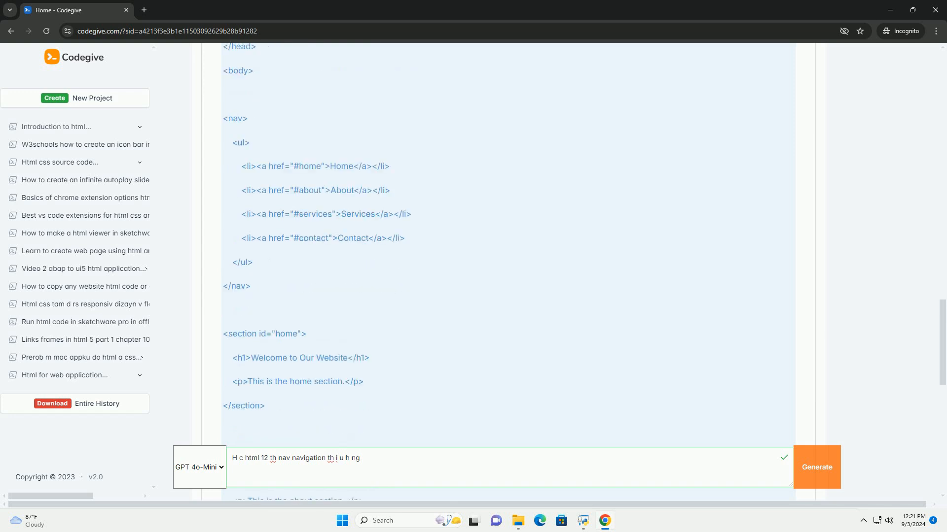
scroll("down", 3)
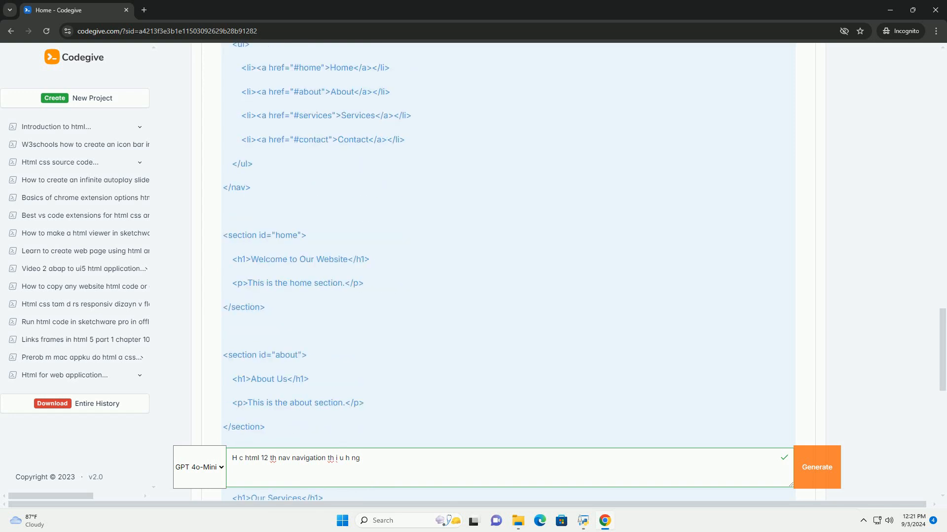
scroll("down", 3)
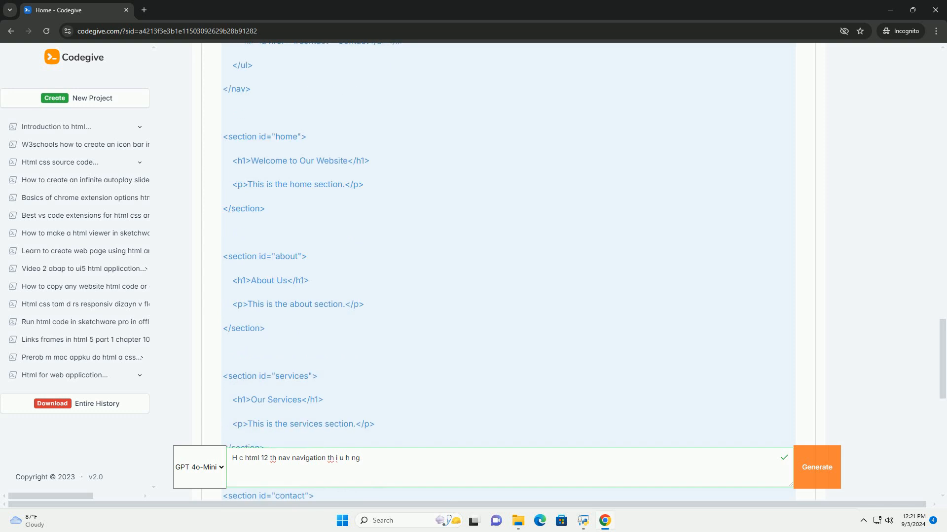
scroll("down", 3)
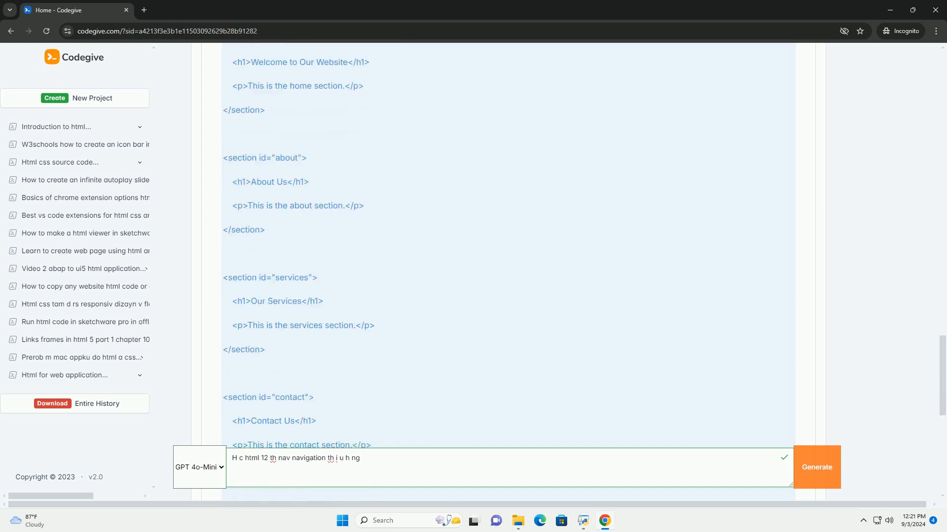
scroll("down", 3)
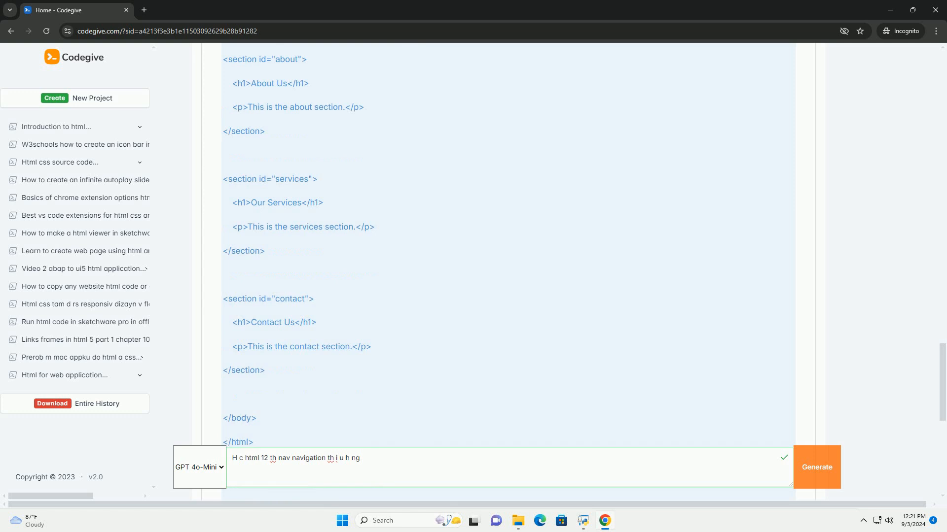
scroll("down", 3)
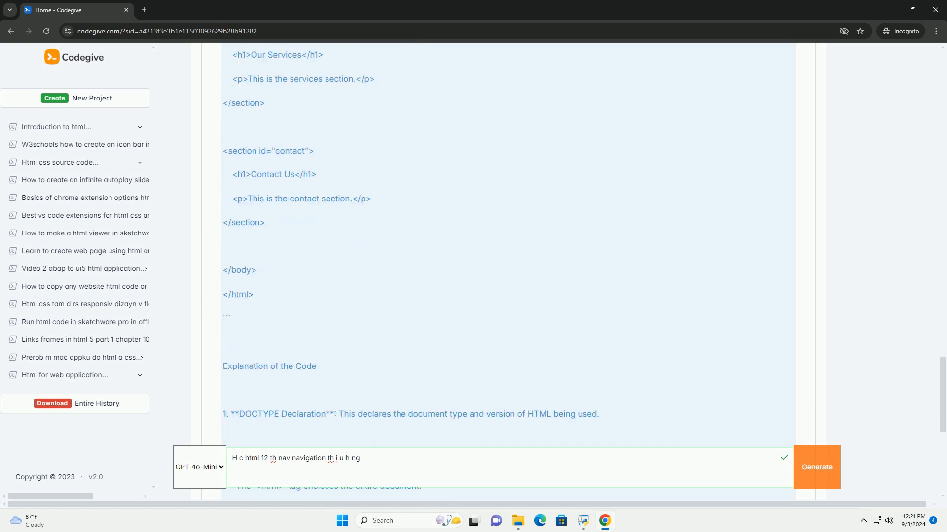
scroll("down", 3)
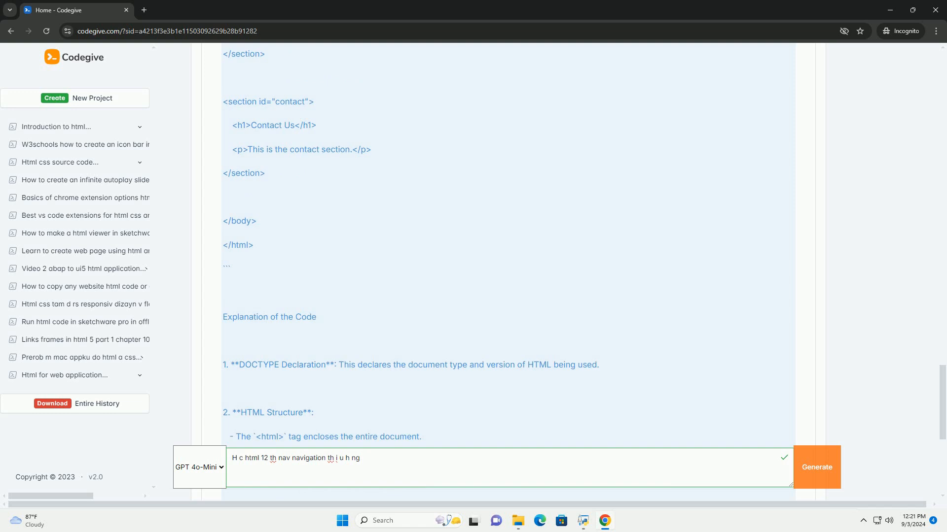
scroll("down", 3)
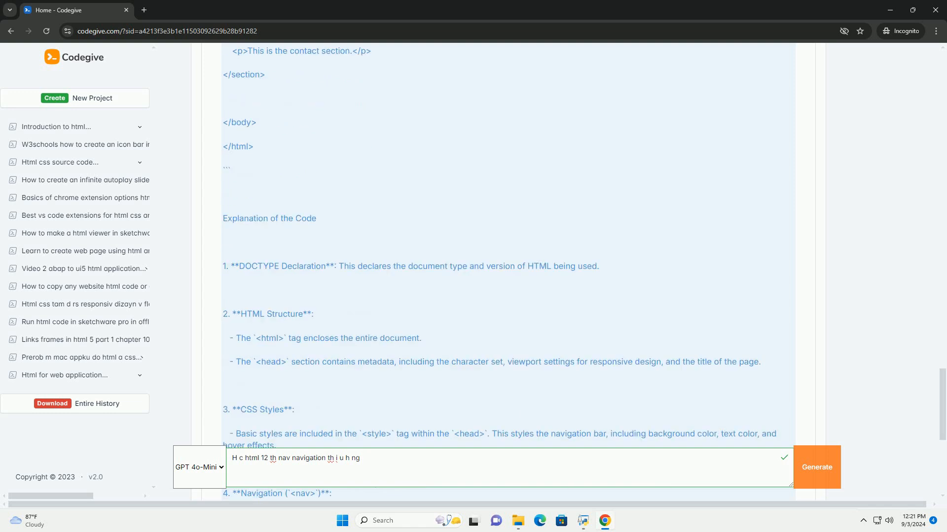
scroll("down", 3)
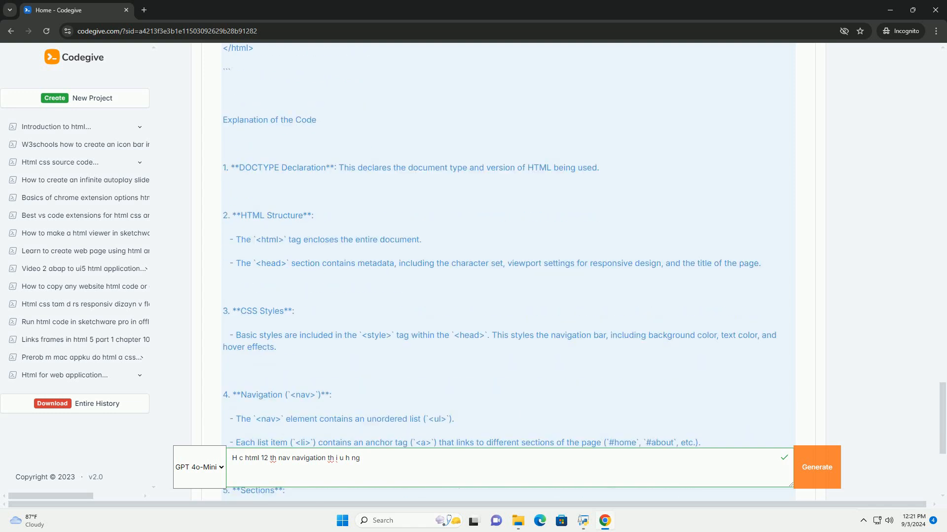
scroll("down", 3)
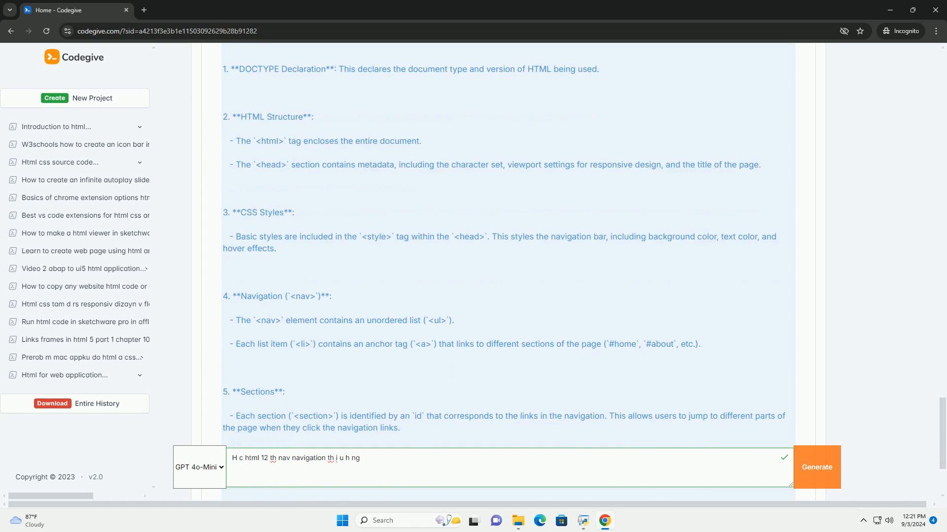
scroll("down", 3)
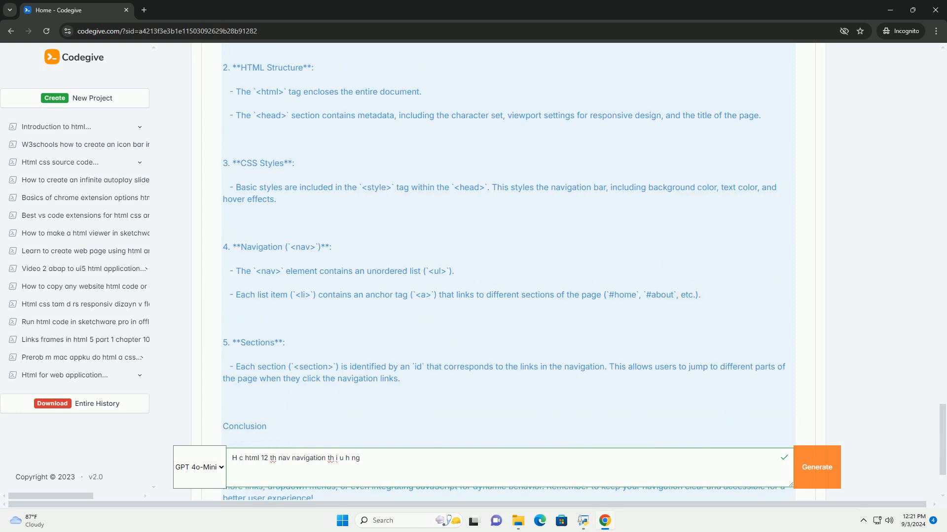